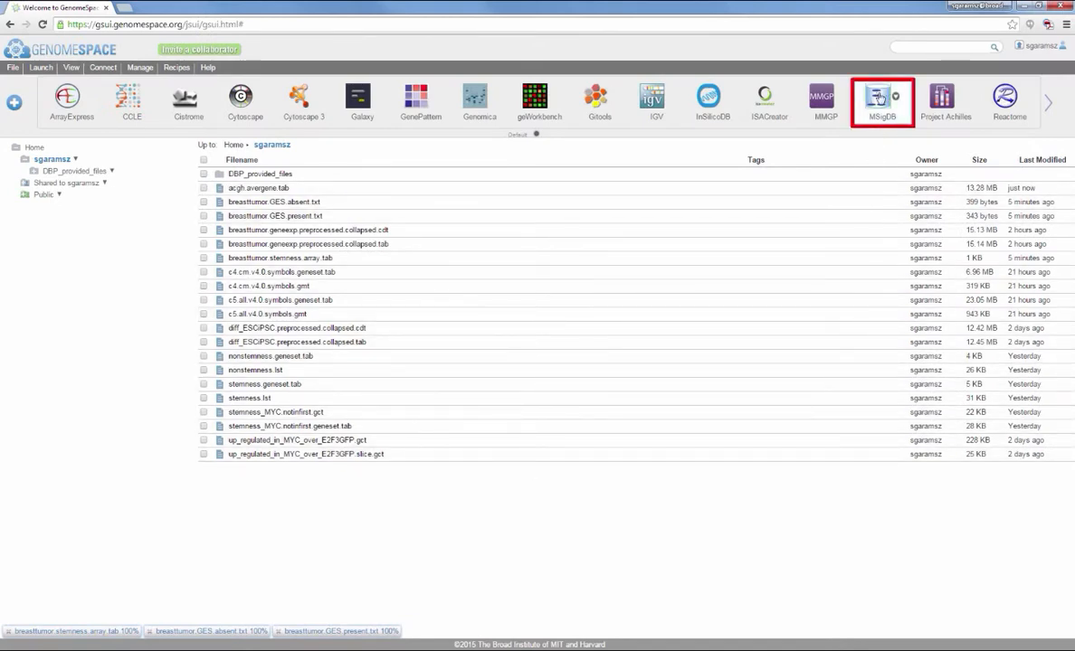
Launch MSigDB from the GenomeSpace tool bar in a new browser tab.
click(882, 100)
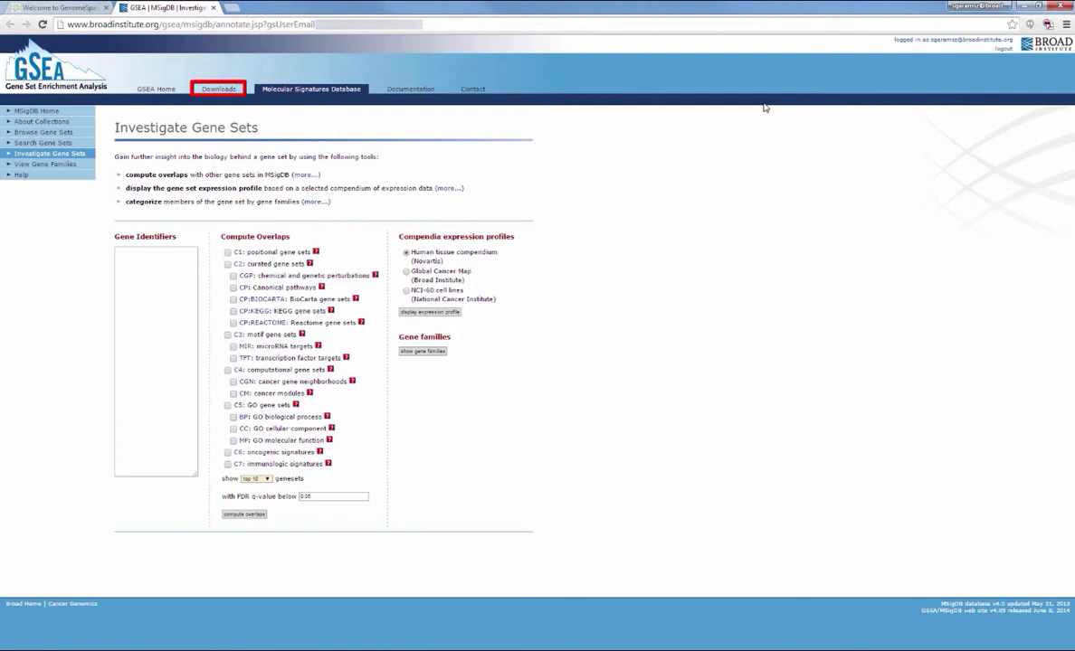
Go to the MSigDB Downloads page and scroll to the c1 positional gene sets.
click(217, 89)
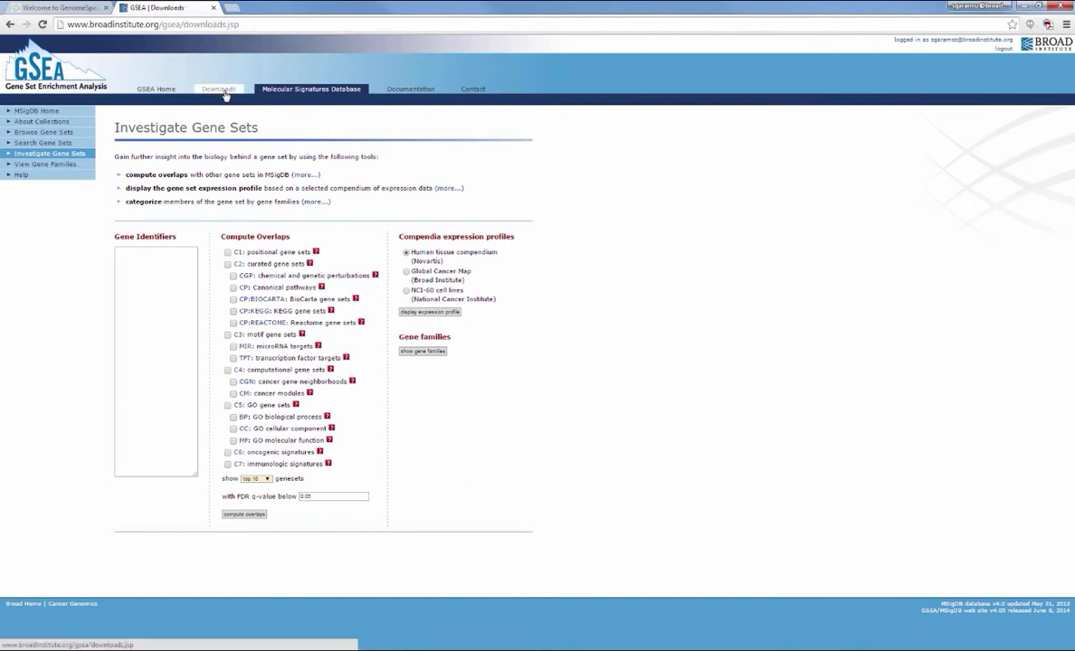
click(218, 88)
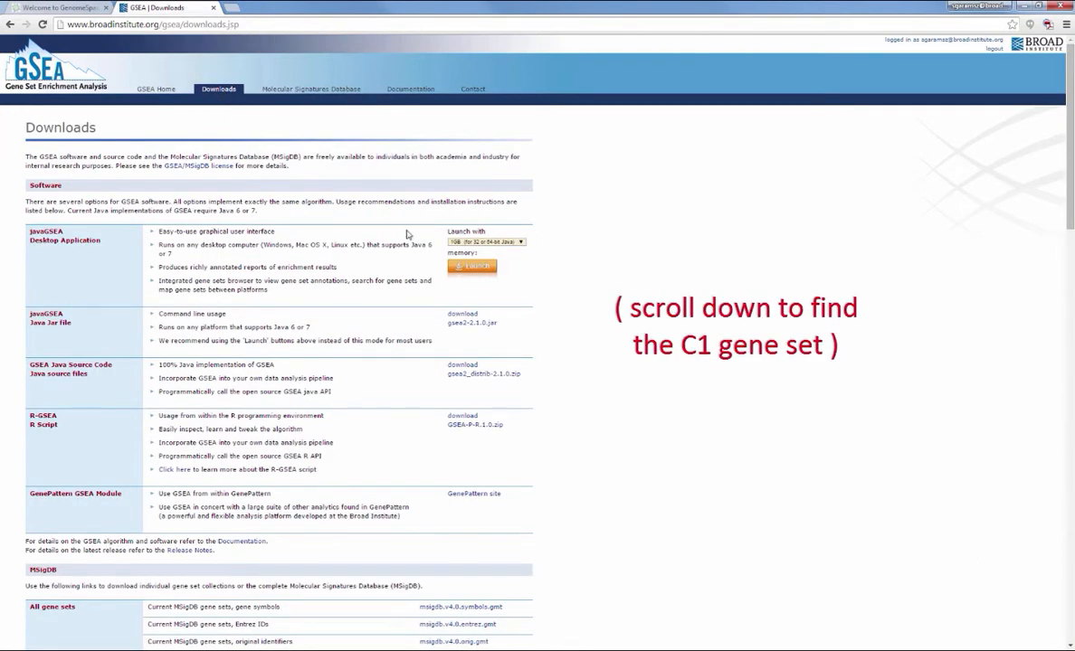
scroll(down, 3)
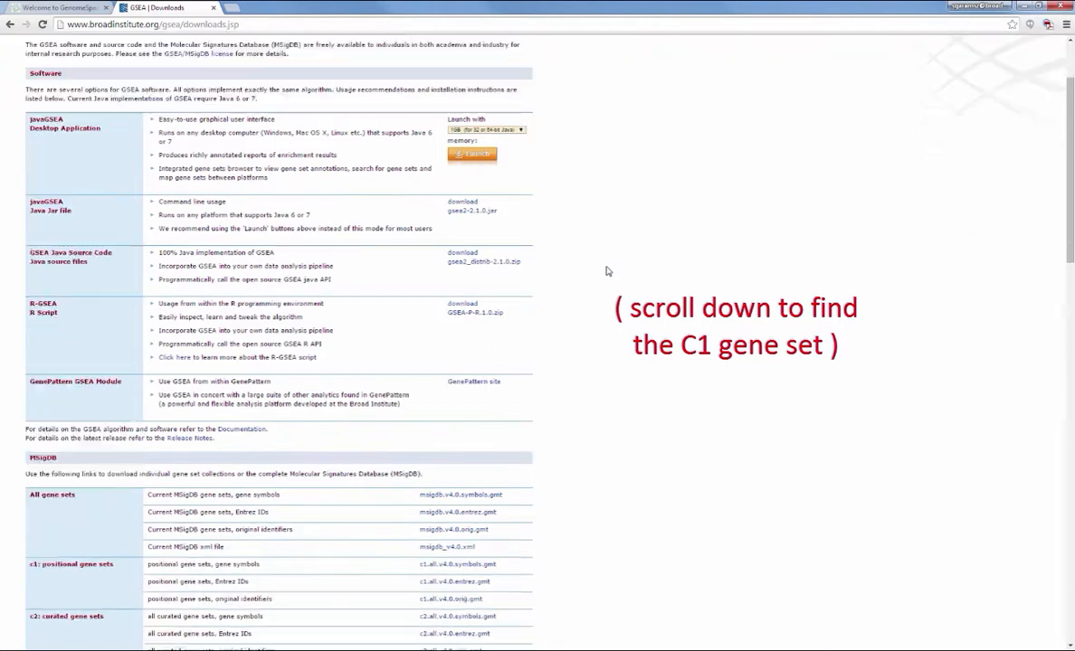
scroll(down, 3)
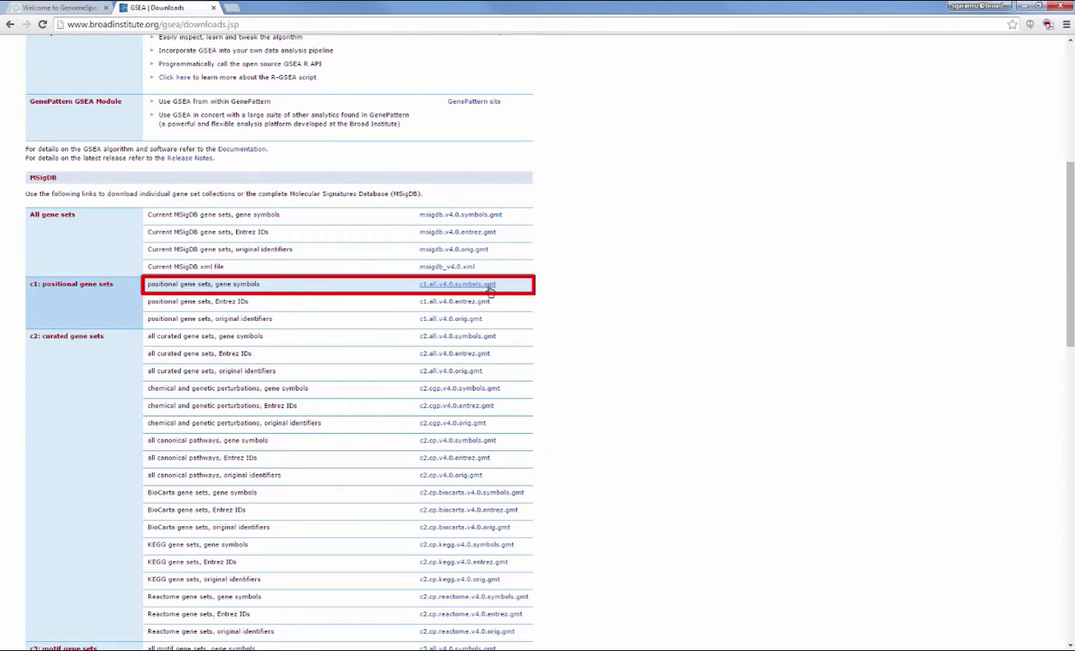
Download c1.all.v4.0.symbols.gmt from MSigDB and save it to the Desktop.
click(457, 284)
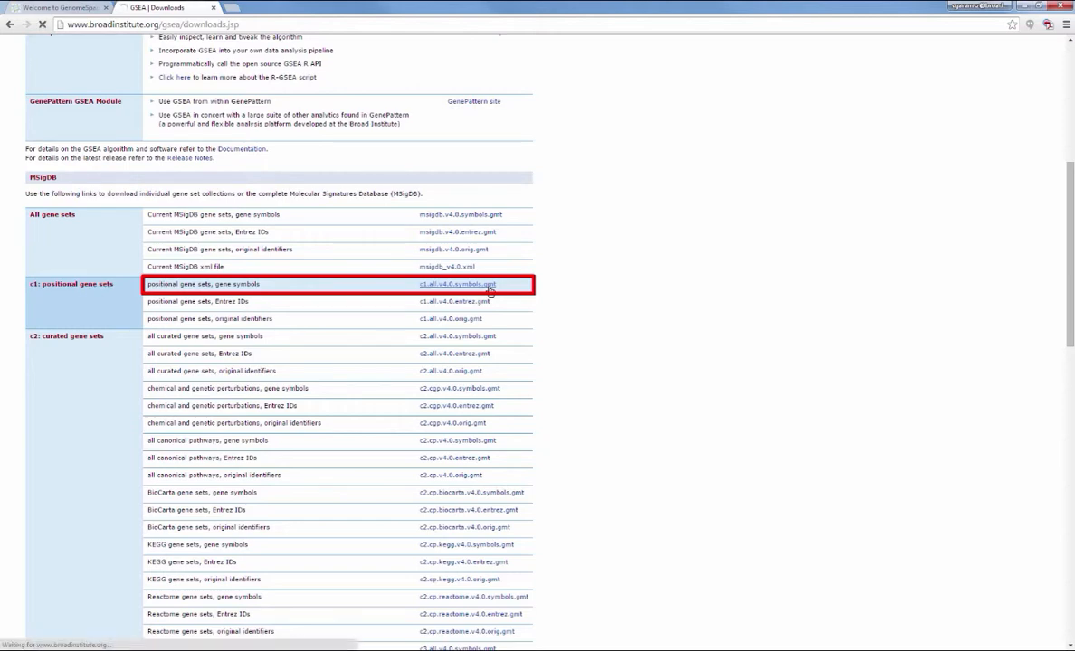
click(456, 284)
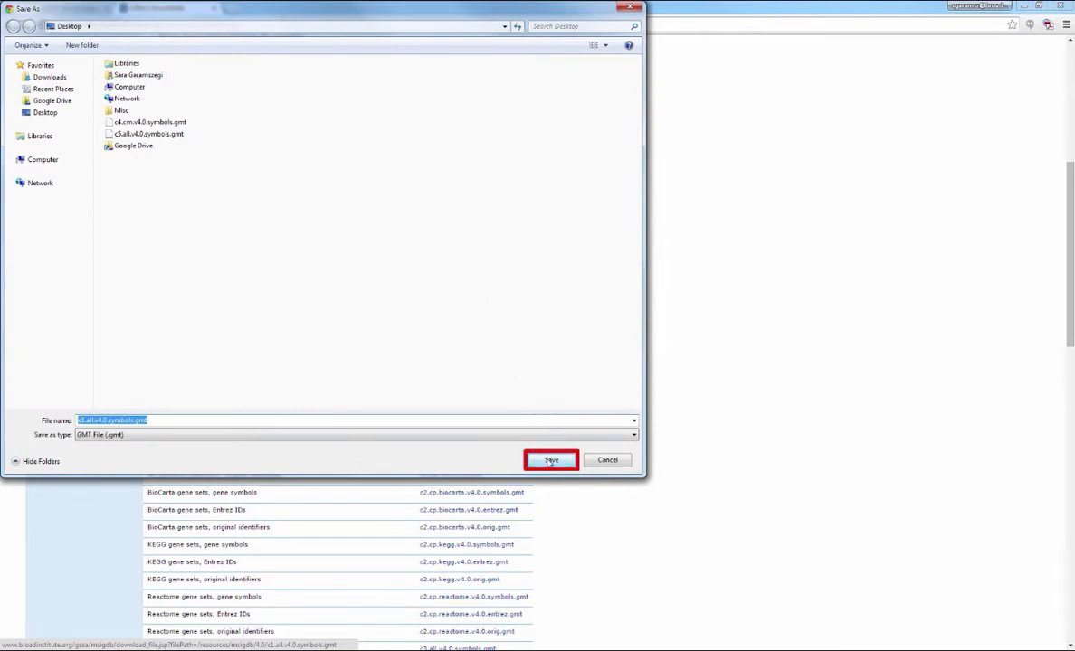
click(551, 461)
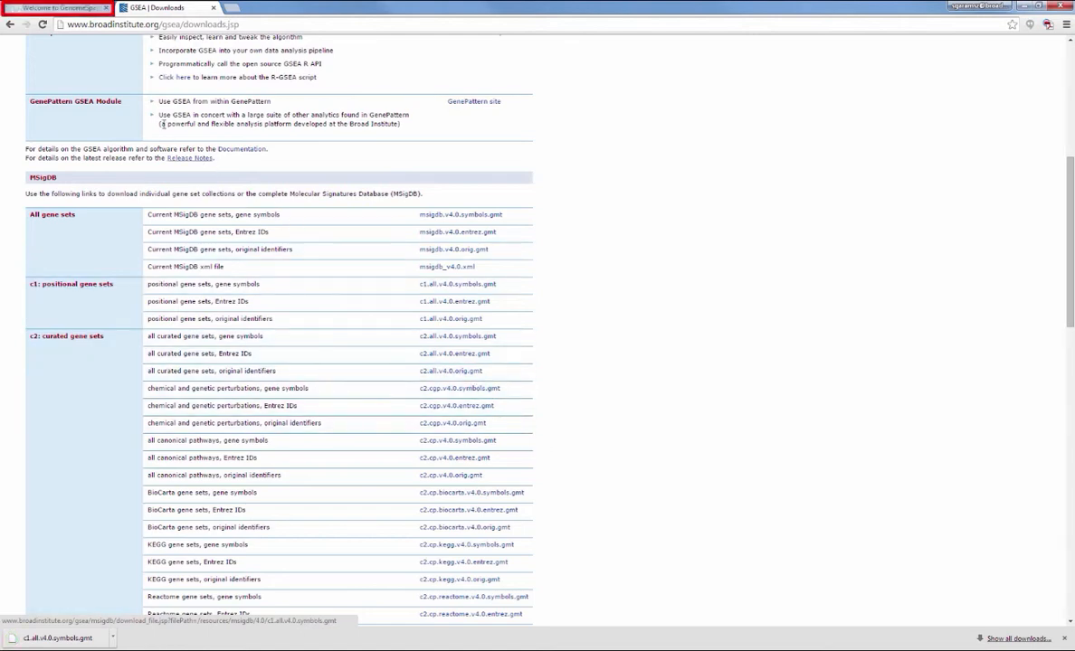
Return to the GenomeSpace home folder, where c1.all.v4.0.symbols.gmt (238 KB) is uploaded.
click(59, 7)
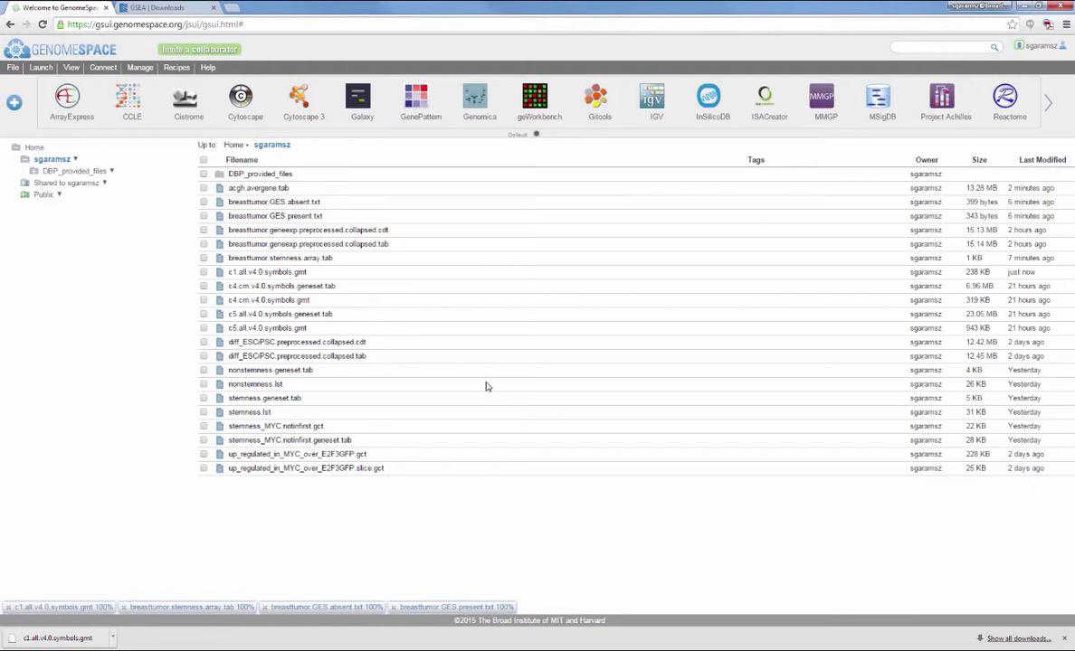
Convert c1.all.v4.0.symbols.gmt to geneset.tab on the server via its context menu.
right_click(266, 271)
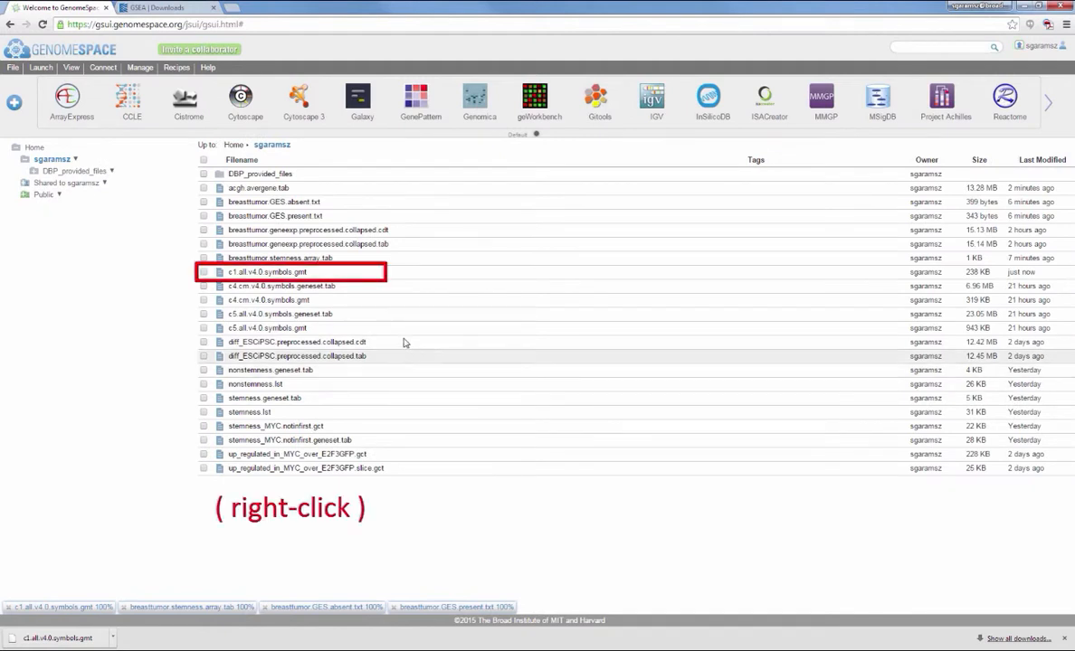
right_click(266, 271)
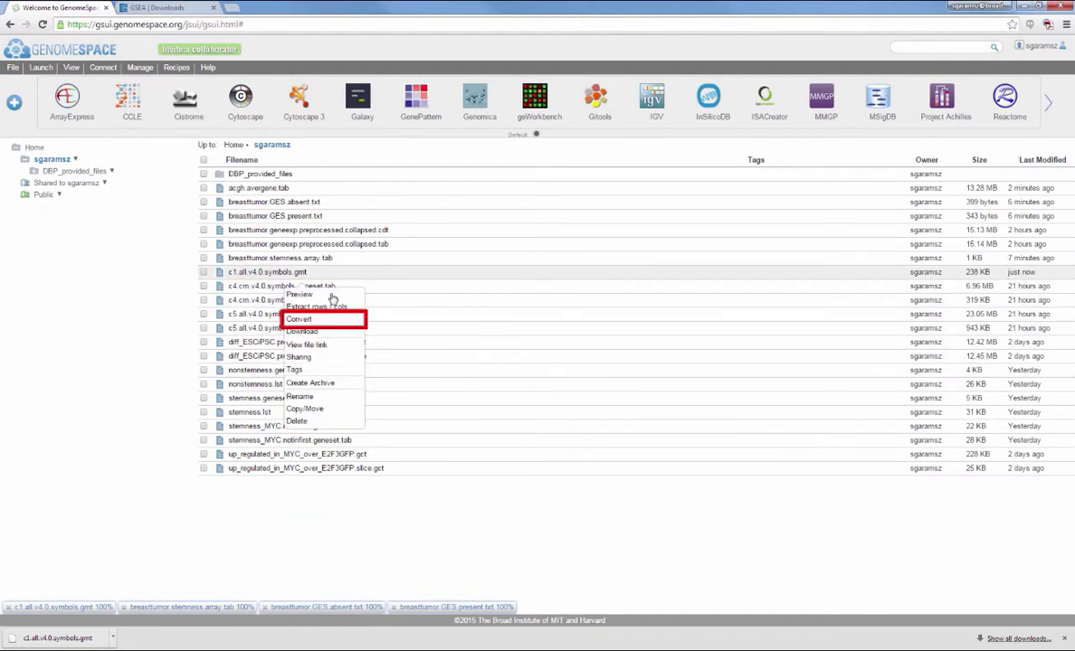
click(299, 319)
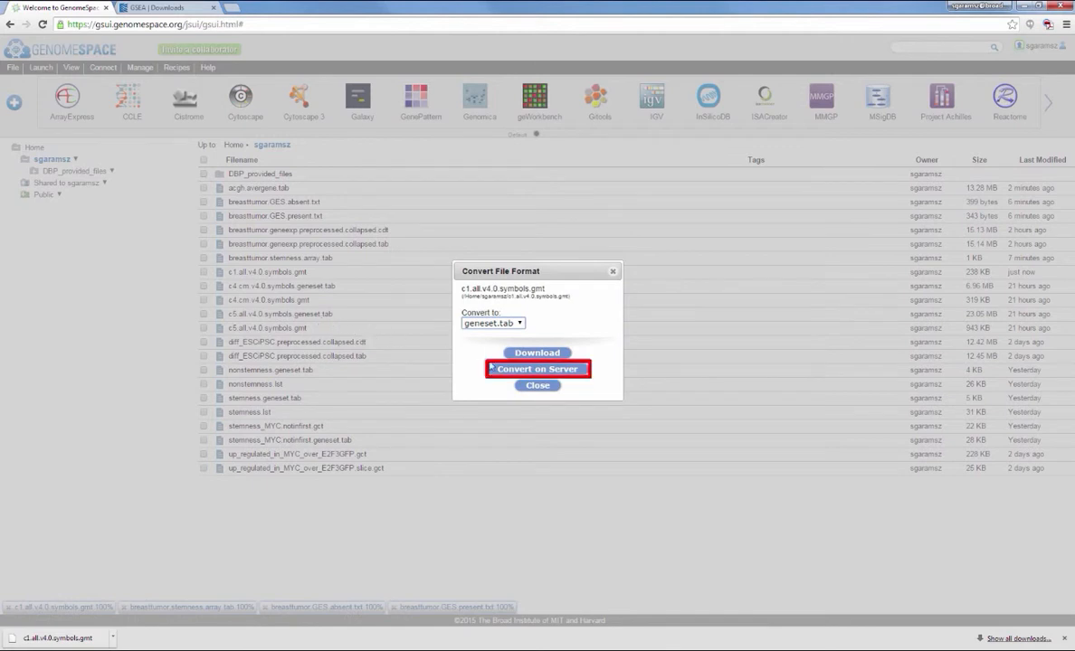
click(537, 384)
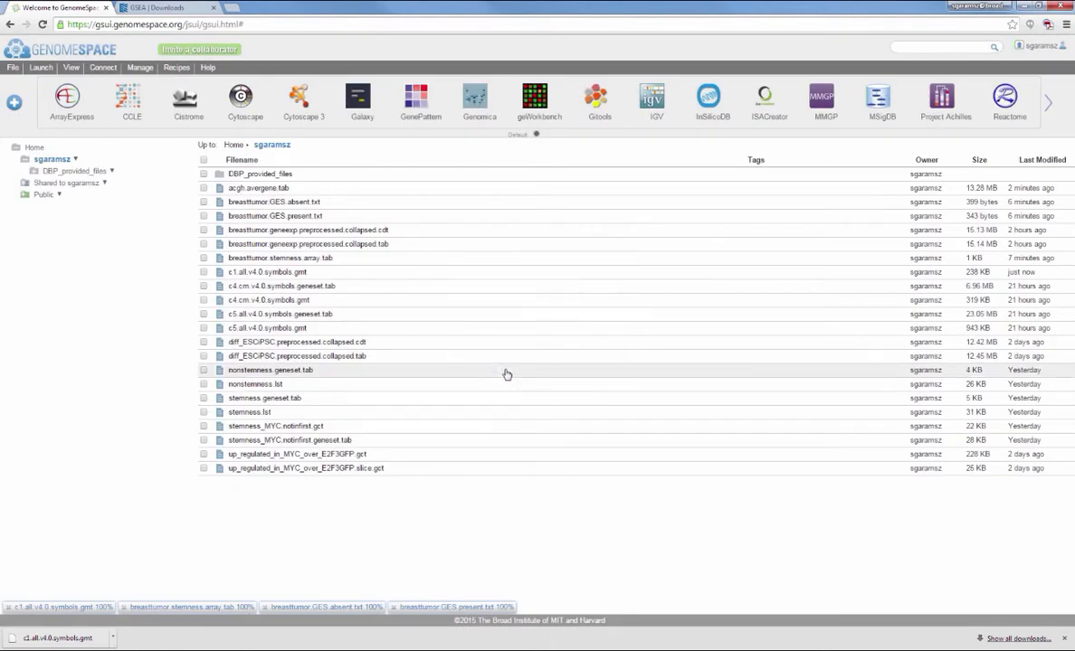